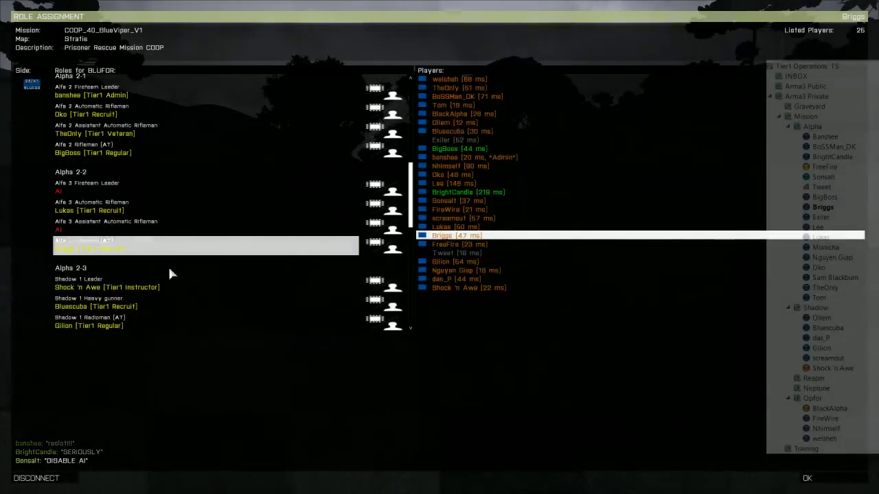
click(206, 244)
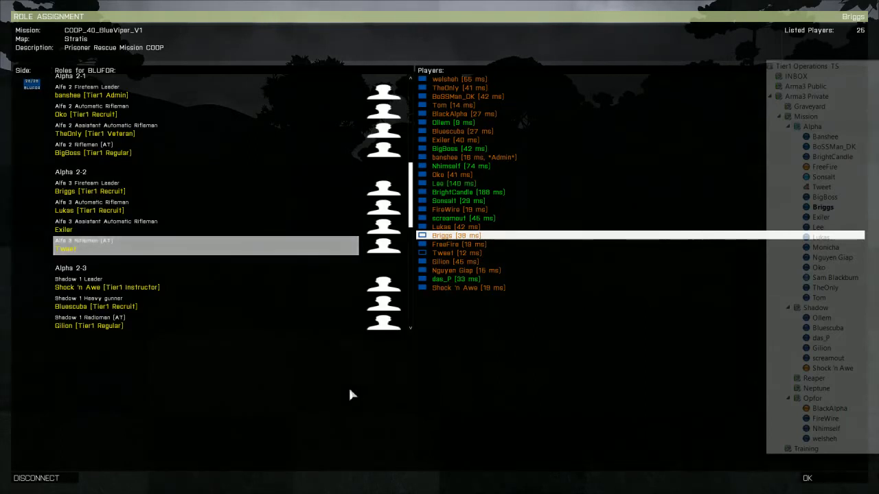
mouse_move(404, 387)
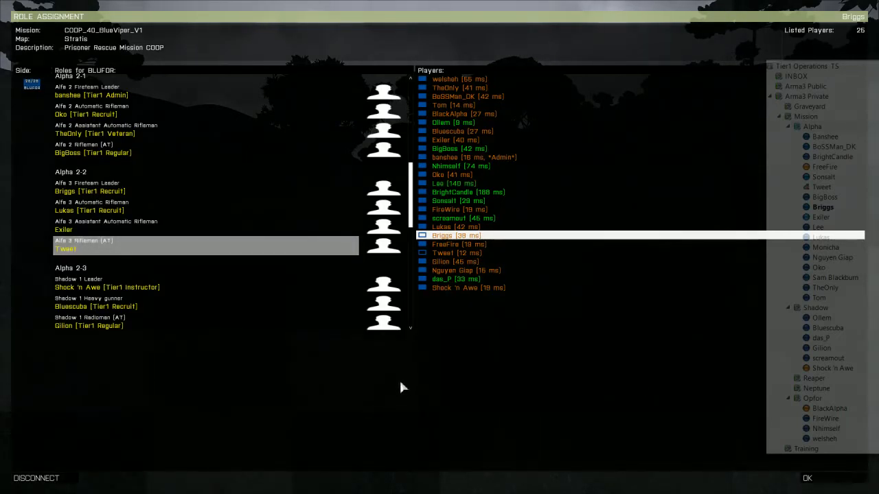
mouse_move(392, 379)
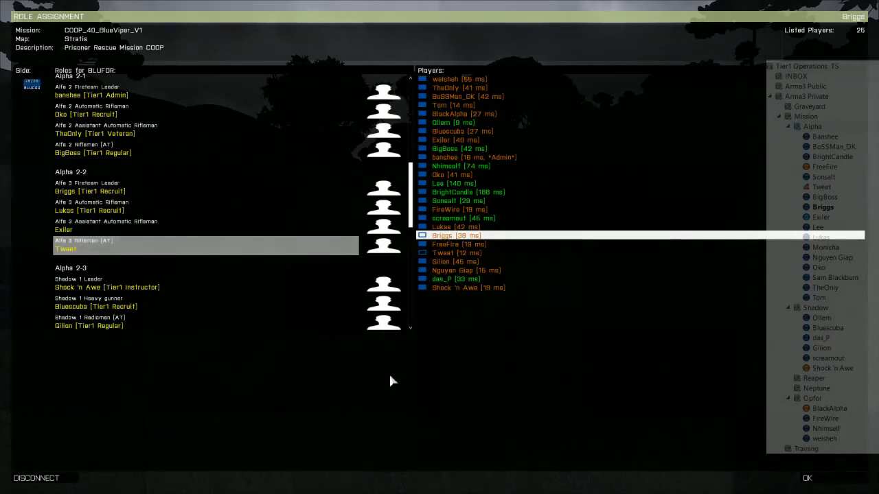